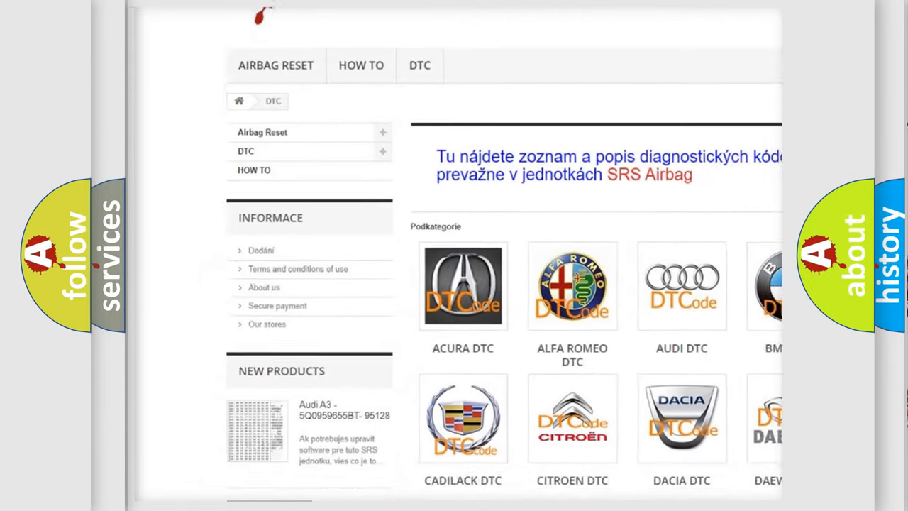
- Open the AUDI DTC tile to list Audi diagnostic code subcategories like _00003 and _B100000
{"action": "scroll", "scroll_direction": "down", "scroll_amount": 3}
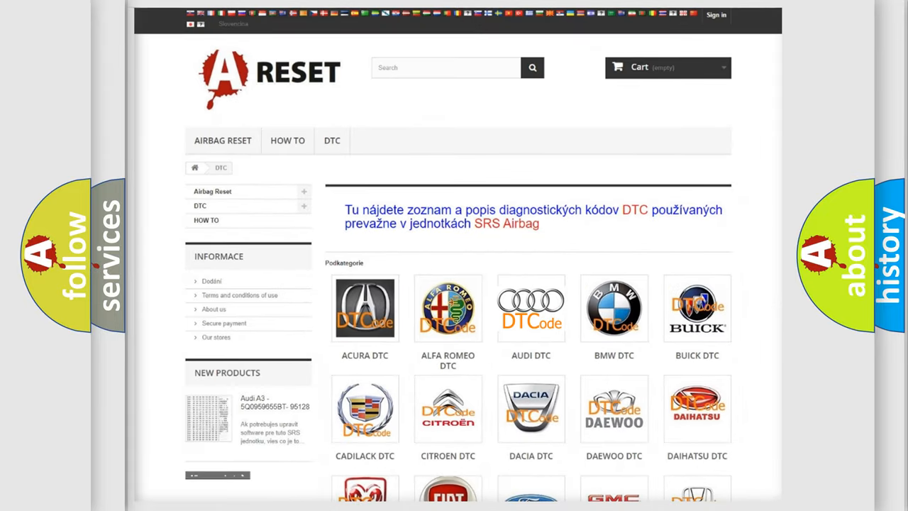
{"action": "left_click", "coordinate": [531, 307]}
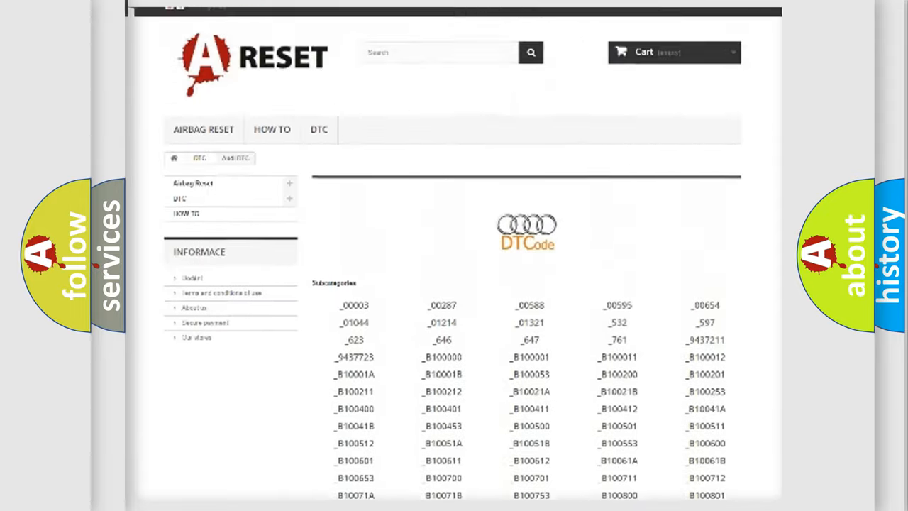